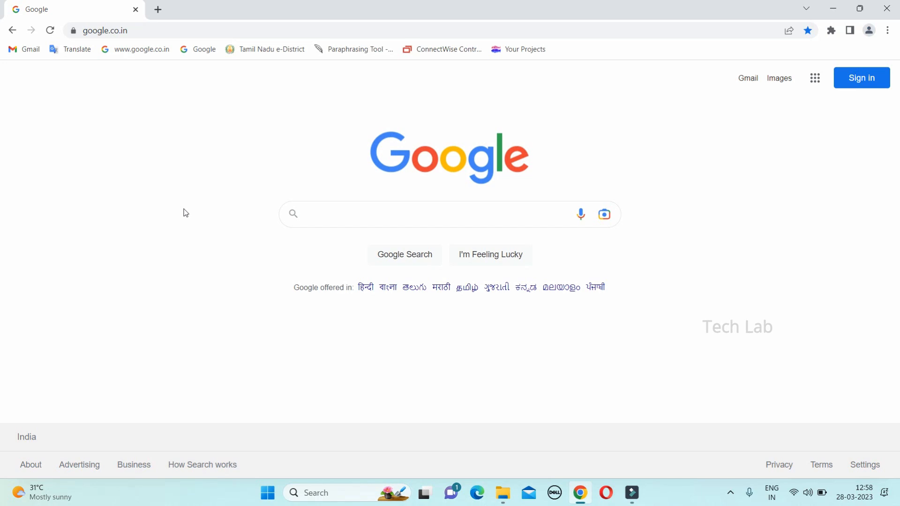
- Search Google for 'digital one india'
click(409, 214)
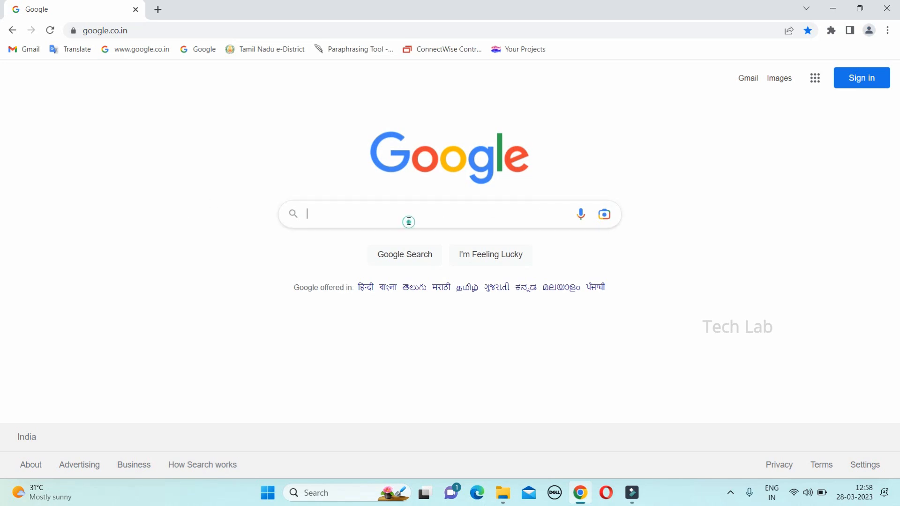
text(dii)
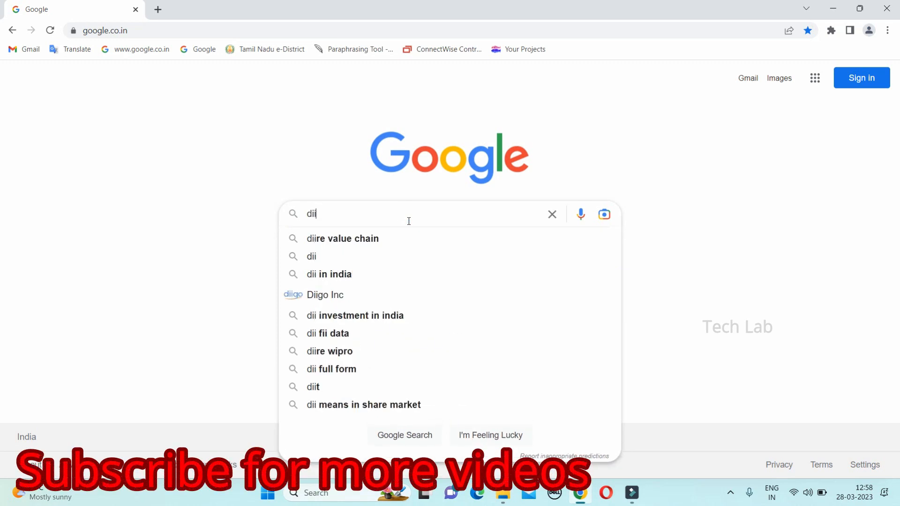
text(digital one india)
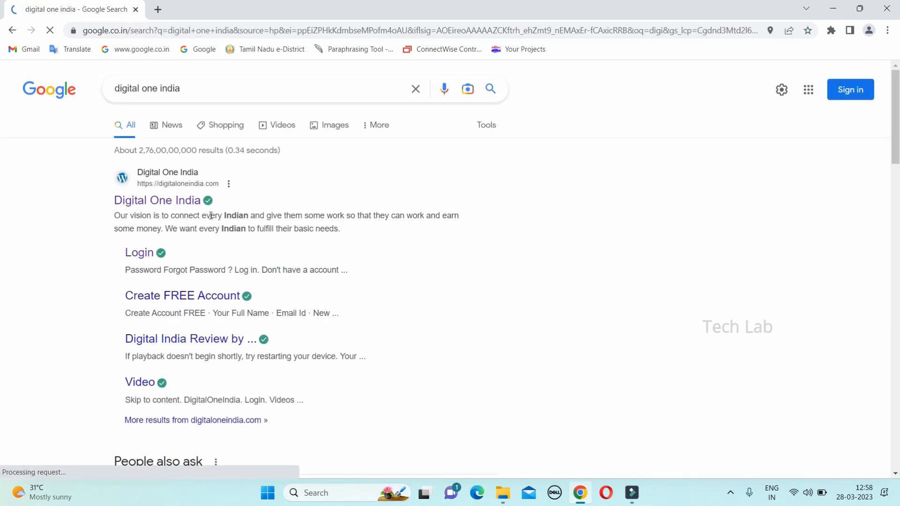
- Open the Digital One India result from the search listings
click(157, 200)
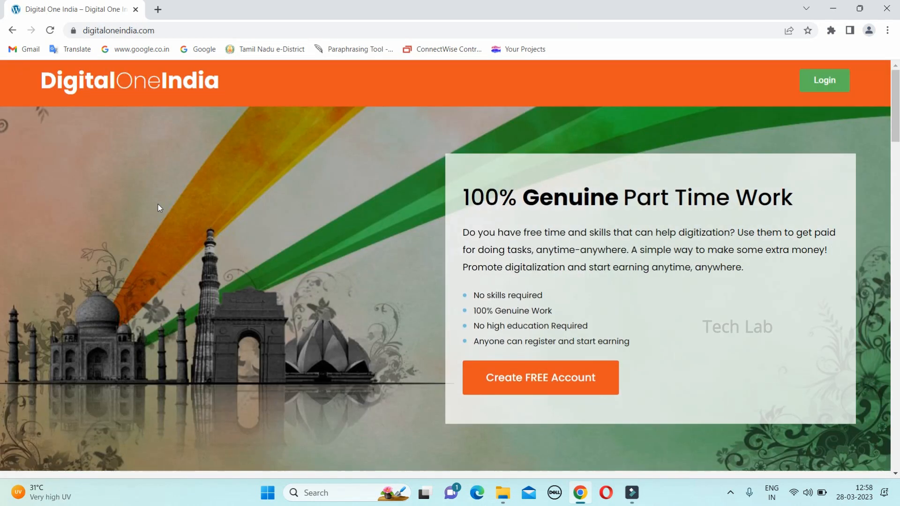
mouse_move(704, 260)
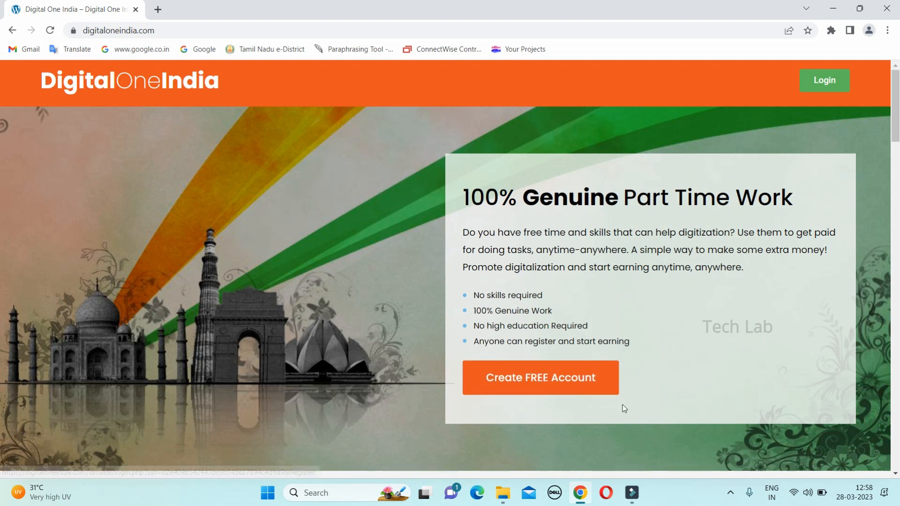
mouse_move(824, 81)
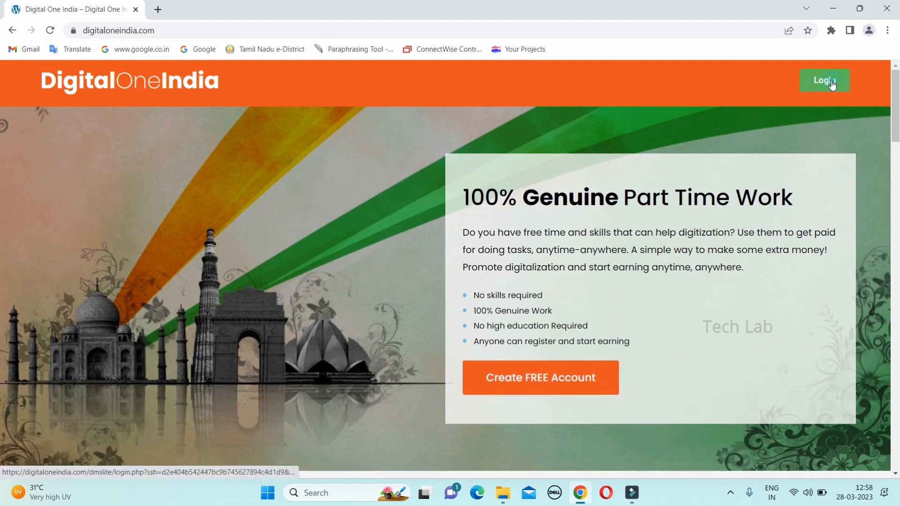
click(823, 80)
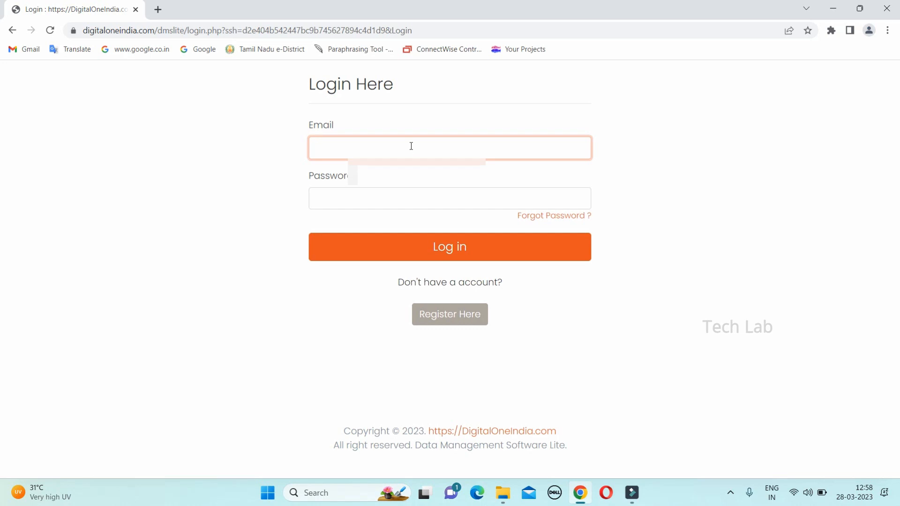
text(email@example.com)
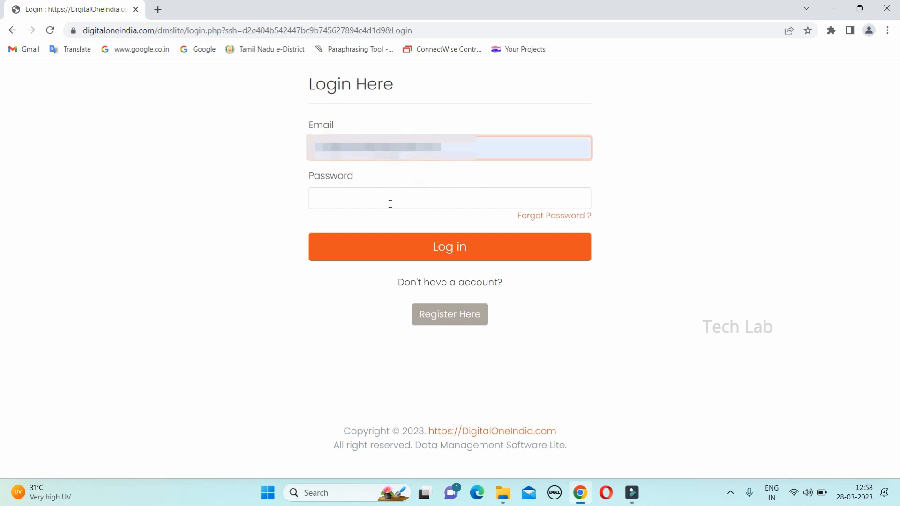
text(•••)
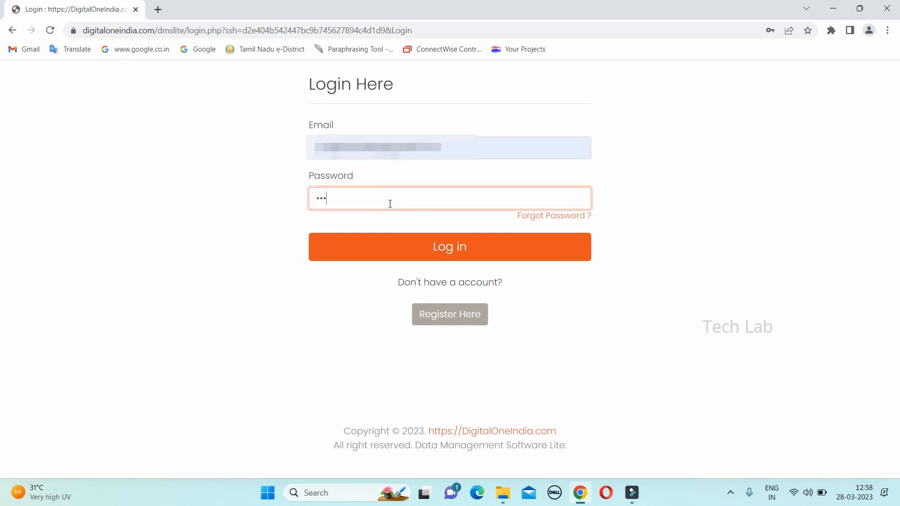
text(•)
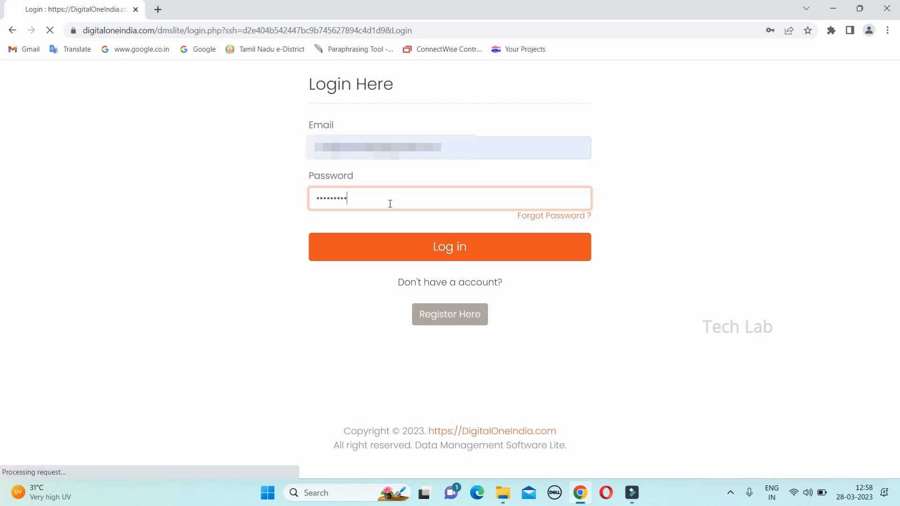
click(450, 247)
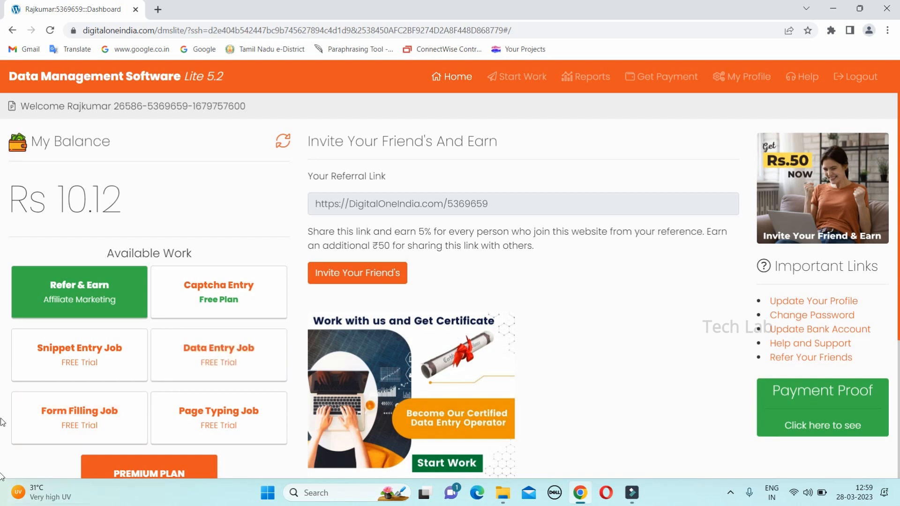
mouse_move(179, 301)
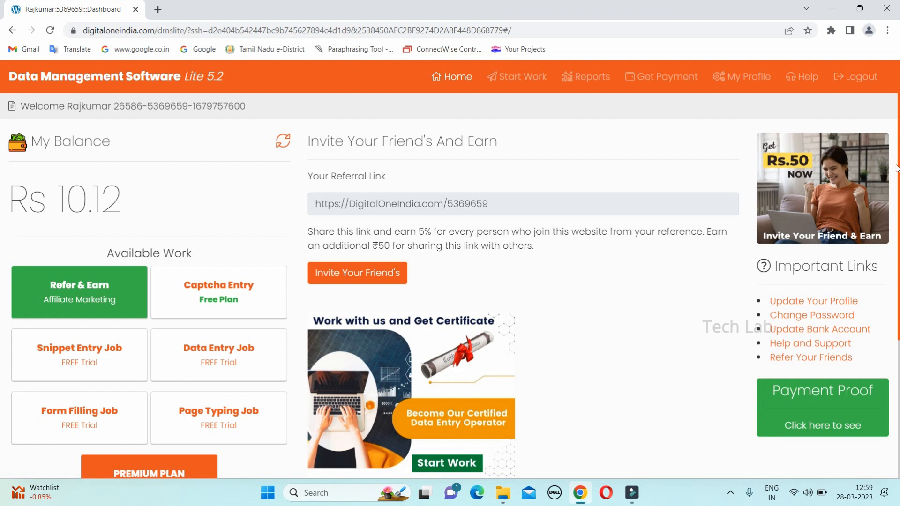
- Scroll through the dashboard, then go to the Start Work job list
scroll(down, 3)
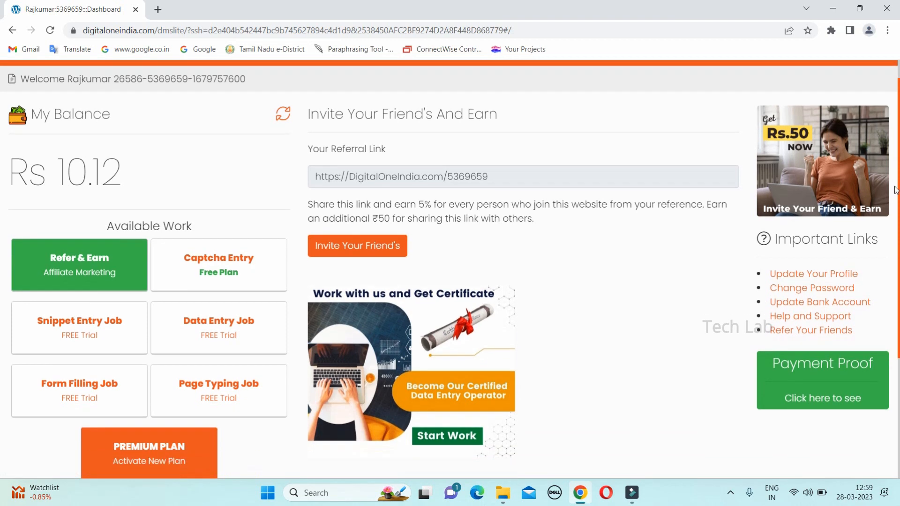
scroll(down, 3)
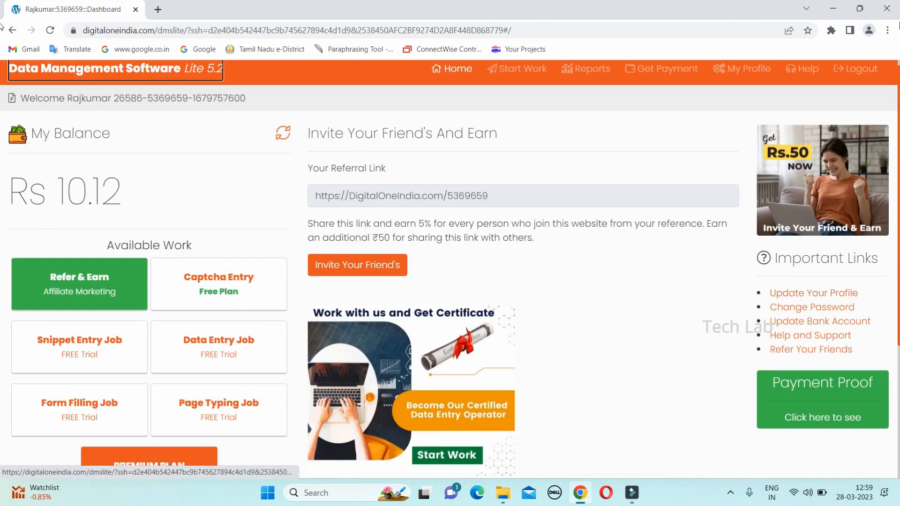
mouse_move(660, 69)
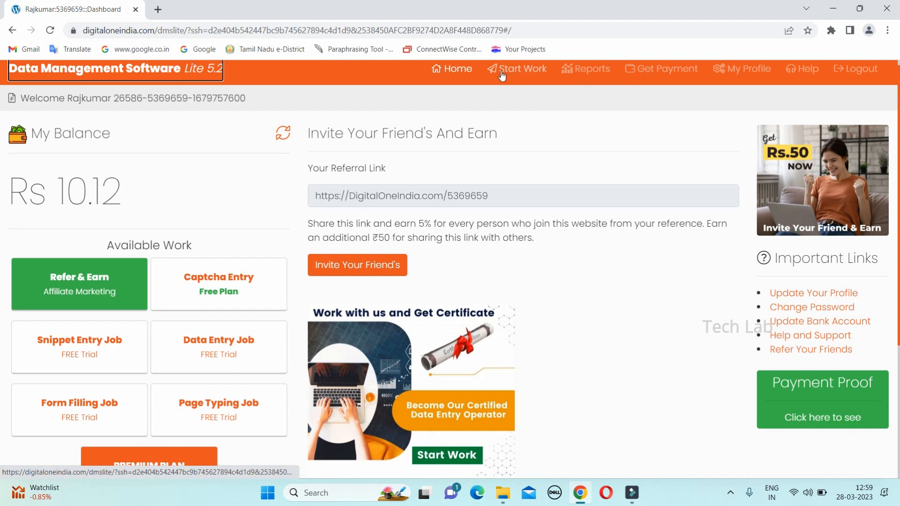
click(522, 69)
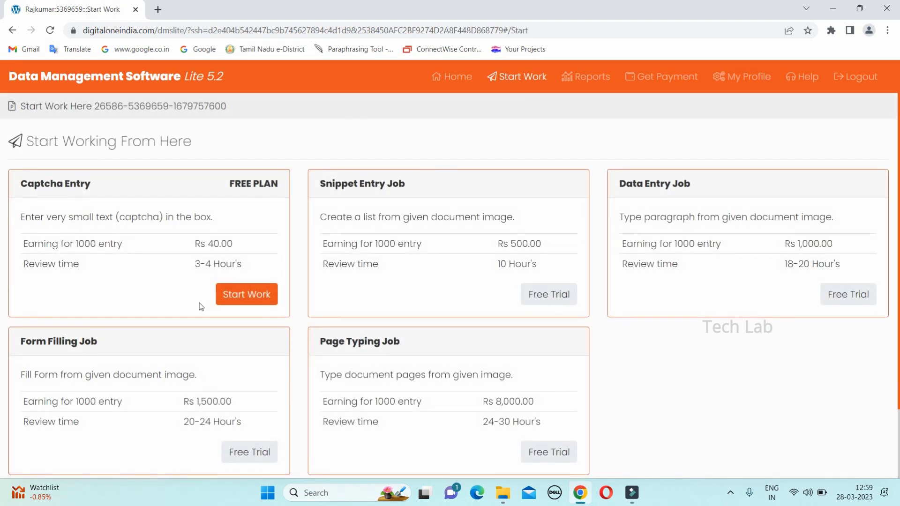
- Start the free Captcha Entry job from its card
click(246, 294)
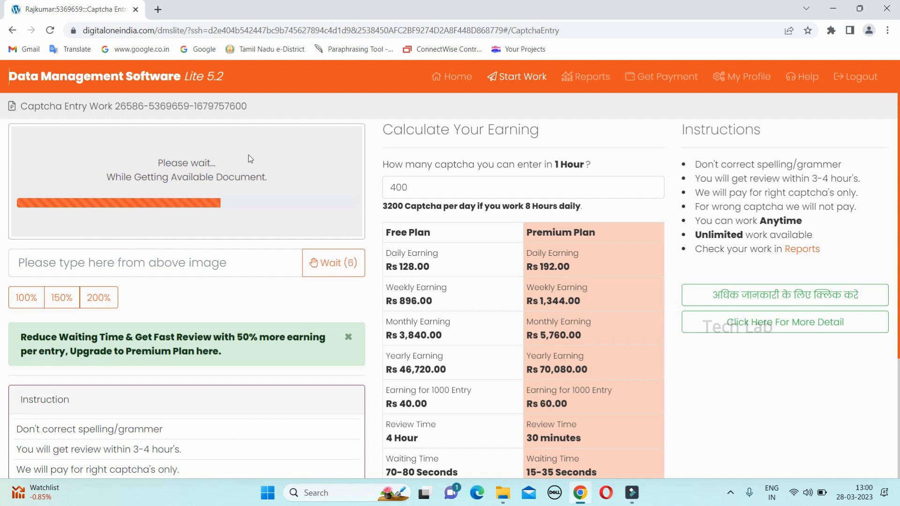
- Enter and submit the captcha answer 98760259
click(98, 297)
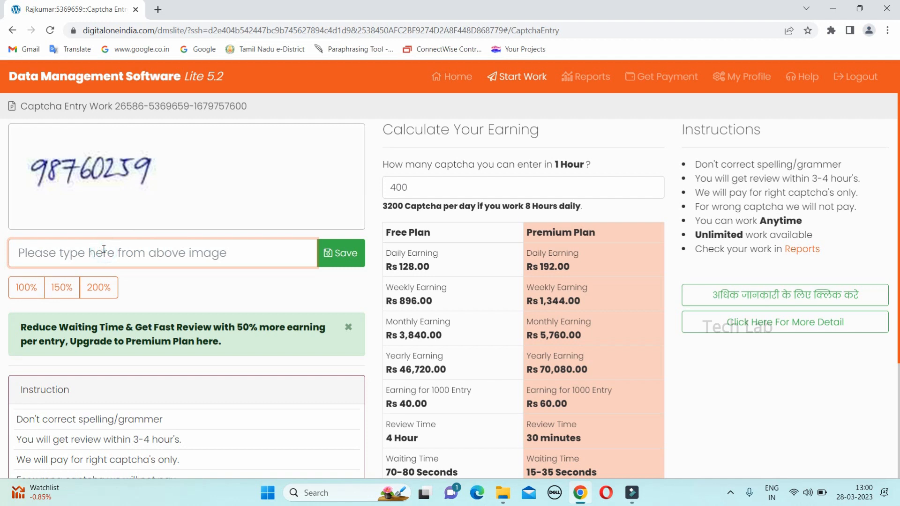
text(9876)
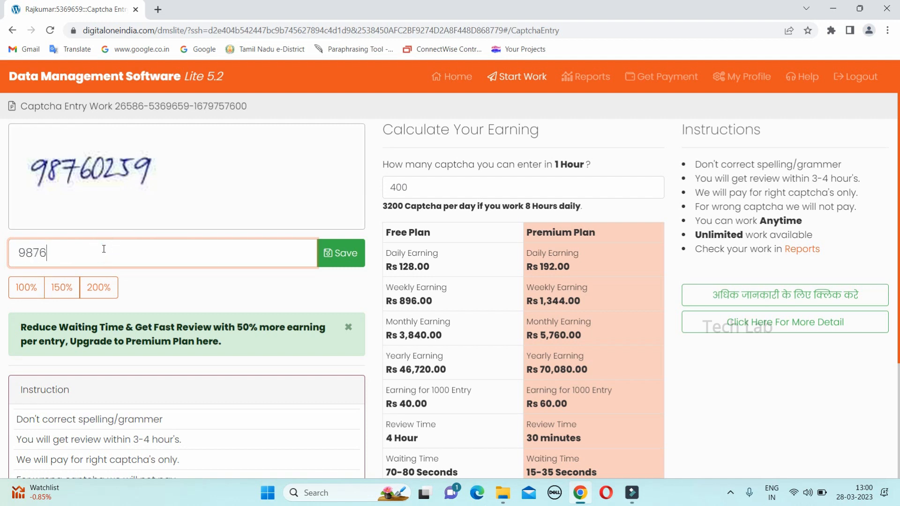
text(0259)
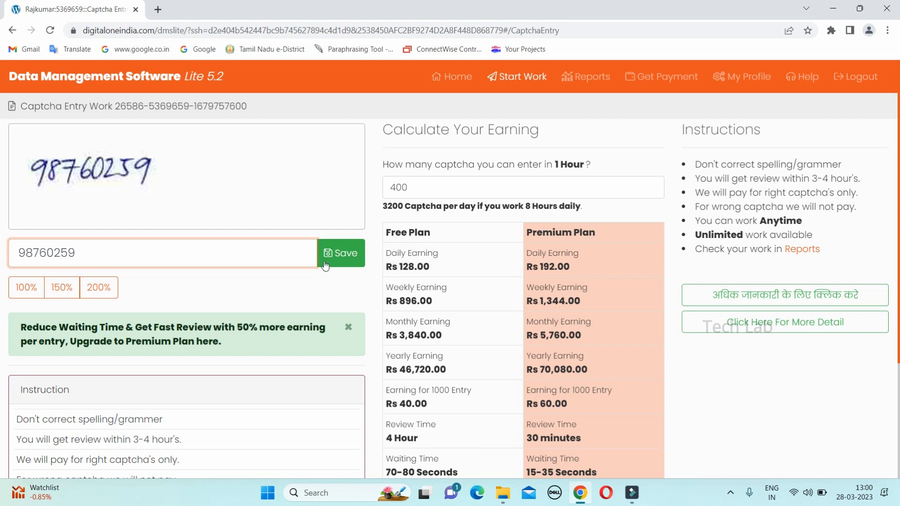
click(341, 253)
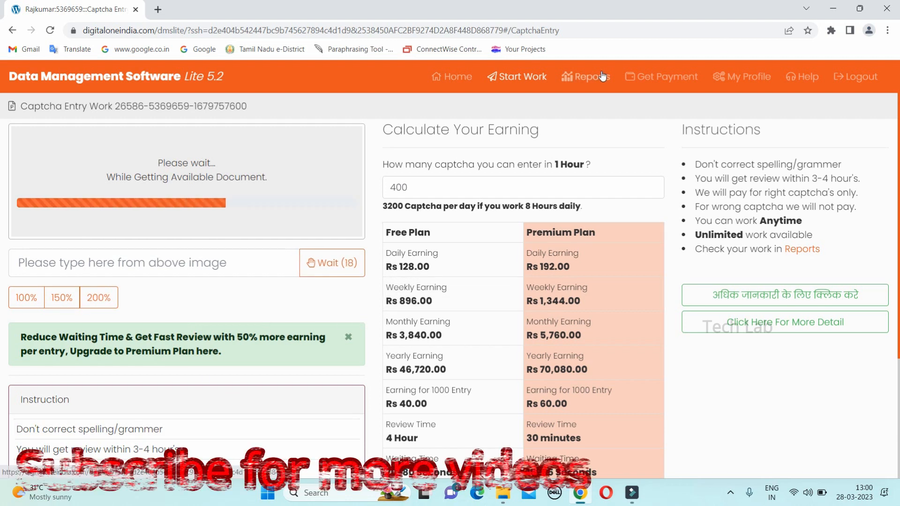
- Open the Reports page showing 2 right, 1 wrong, 1 pending captchas
click(586, 76)
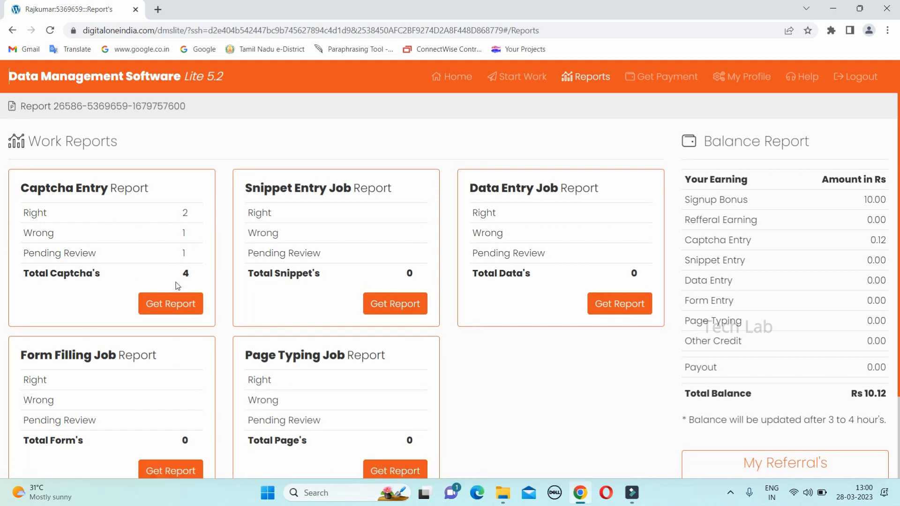
mouse_move(36, 224)
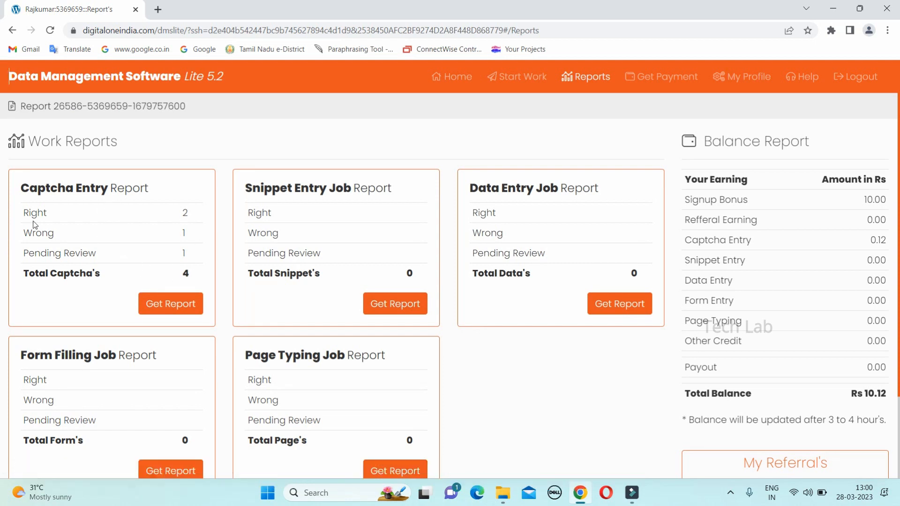
mouse_move(182, 239)
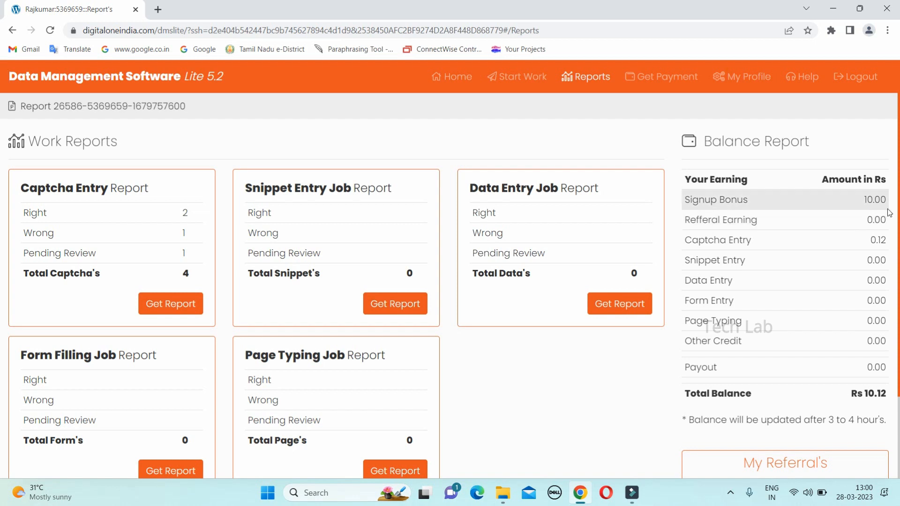
mouse_move(886, 256)
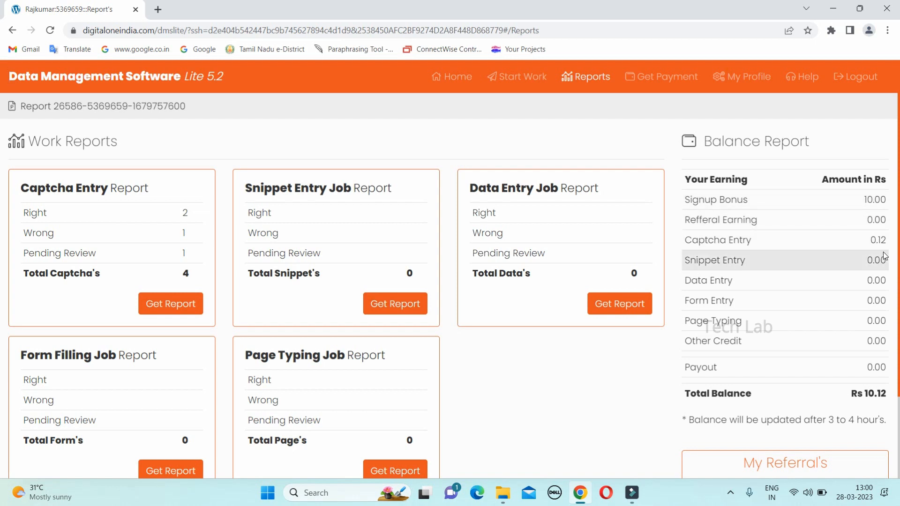
mouse_move(895, 422)
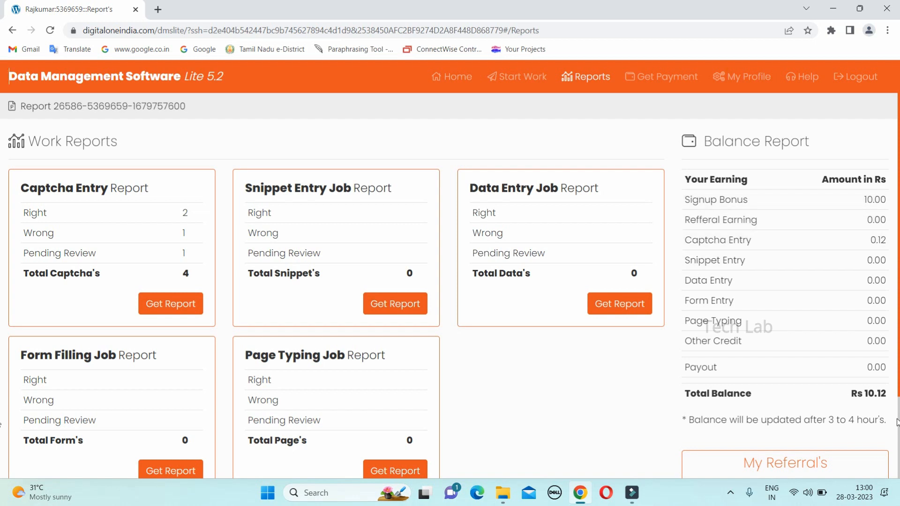
mouse_move(887, 412)
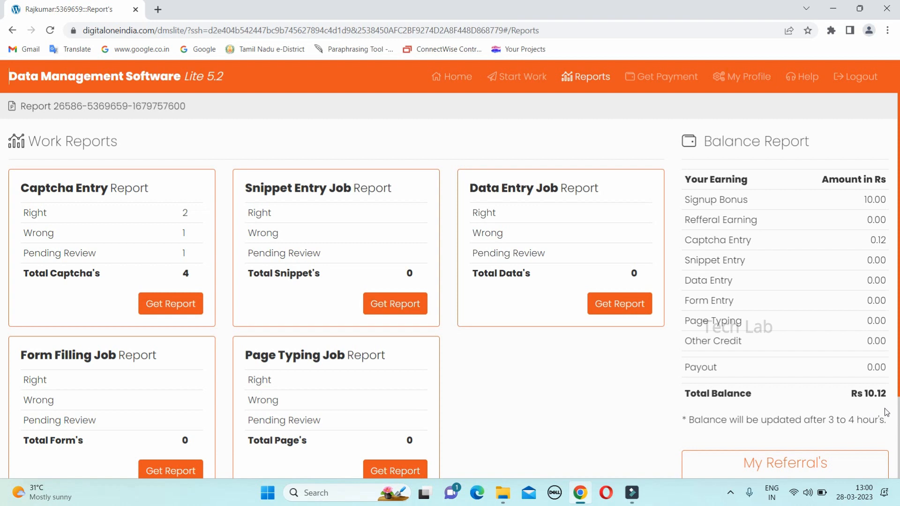
mouse_move(2, 271)
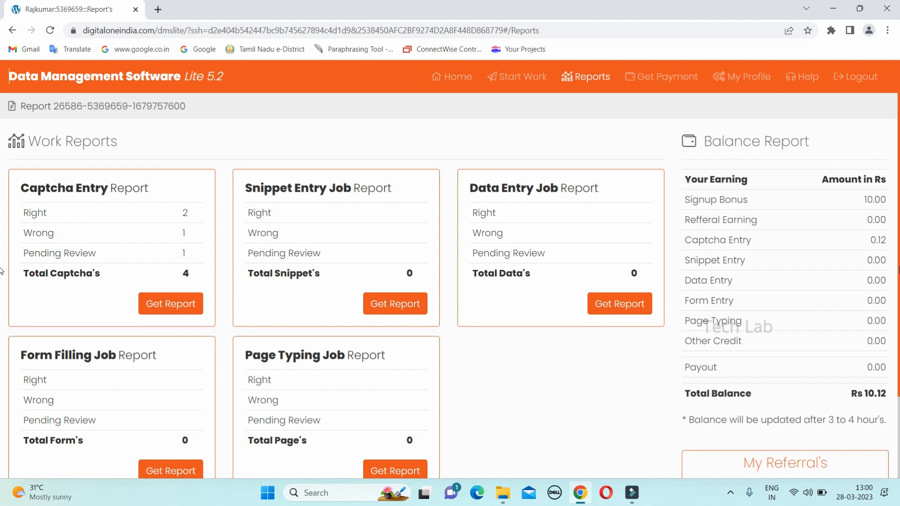
mouse_move(668, 77)
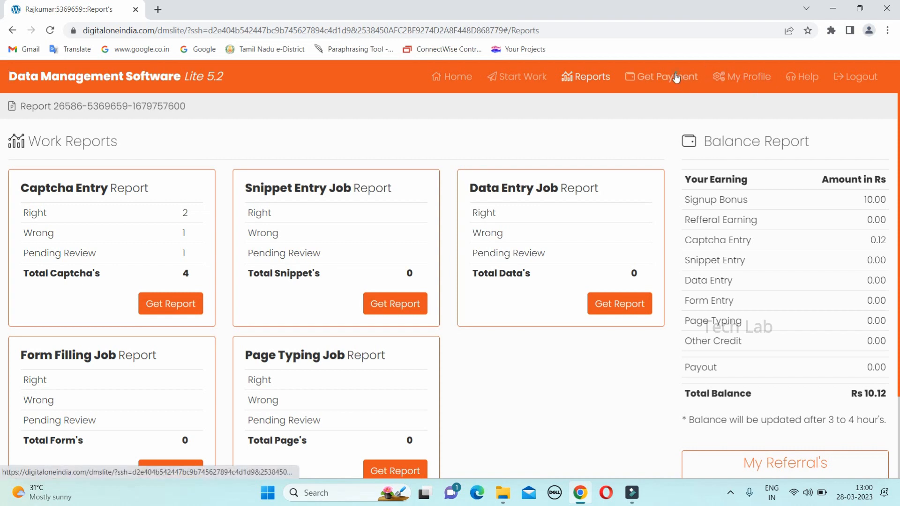
- View Get Payment bank details, then My Profile, then return to the dashboard
click(661, 77)
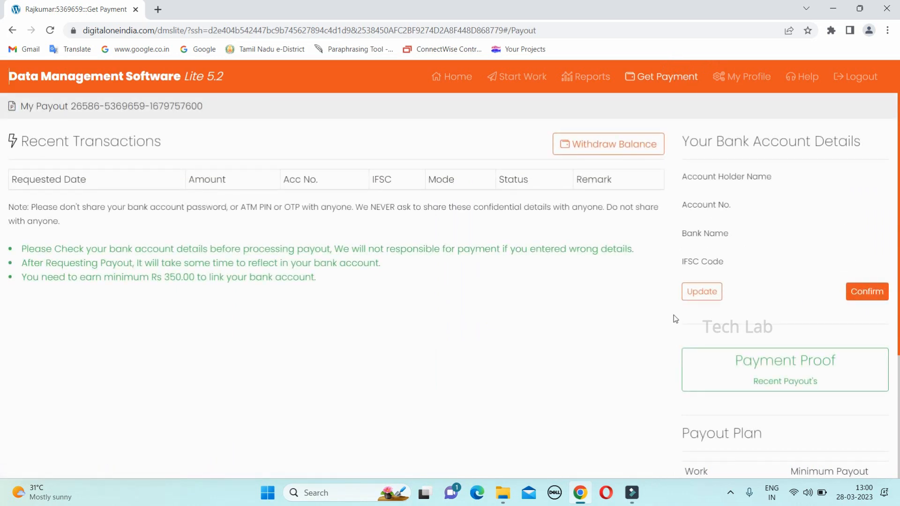
mouse_move(709, 186)
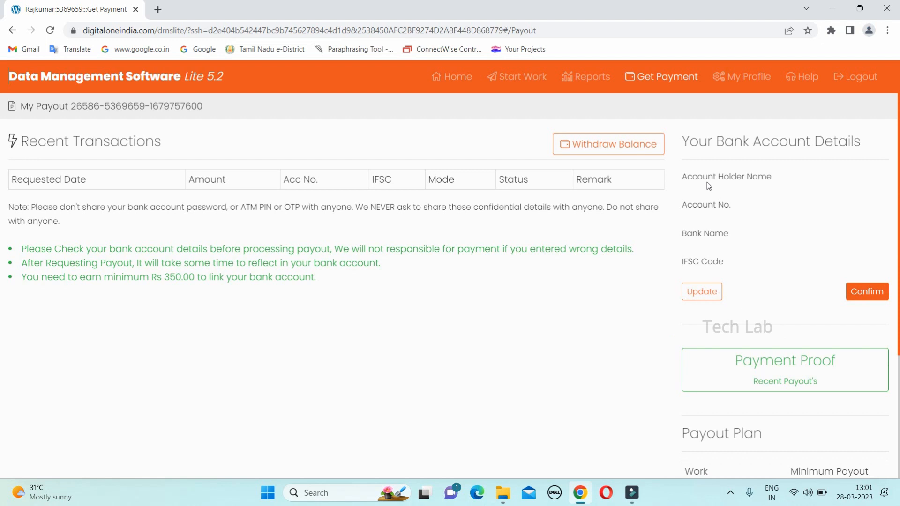
mouse_move(745, 256)
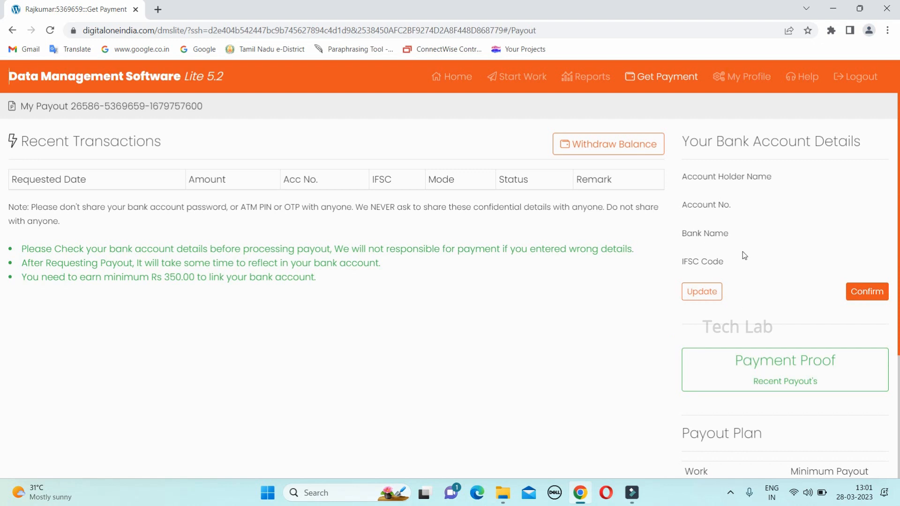
mouse_move(681, 275)
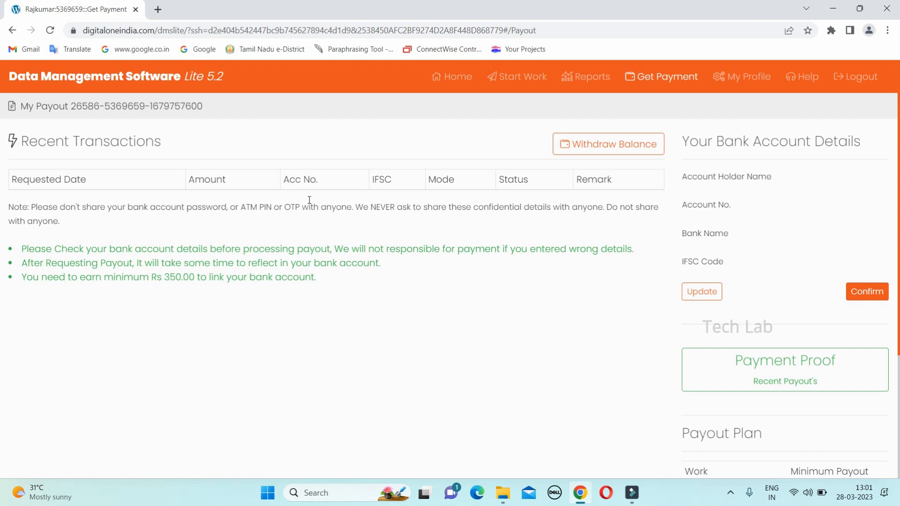
mouse_move(357, 242)
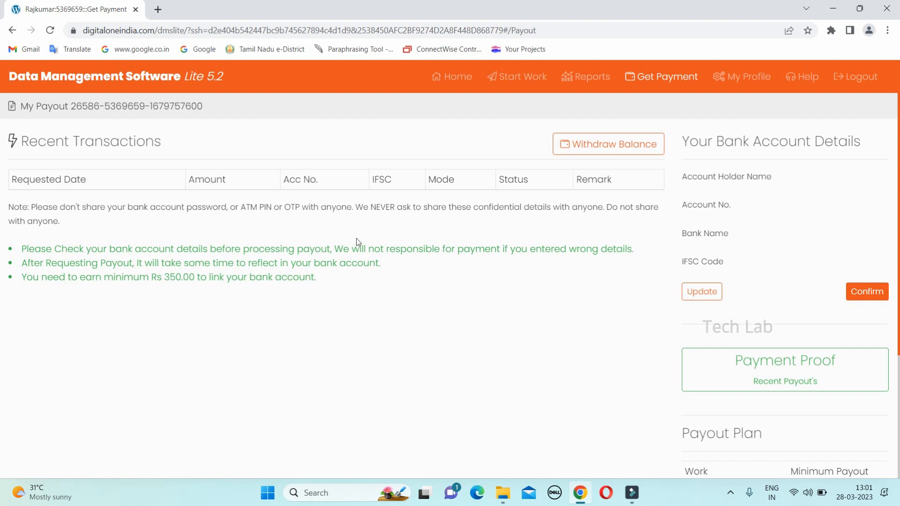
mouse_move(746, 77)
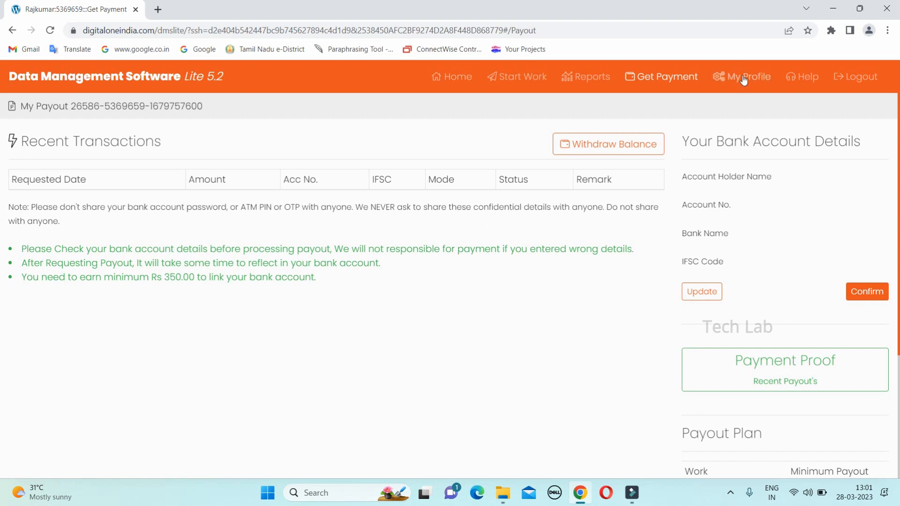
click(747, 76)
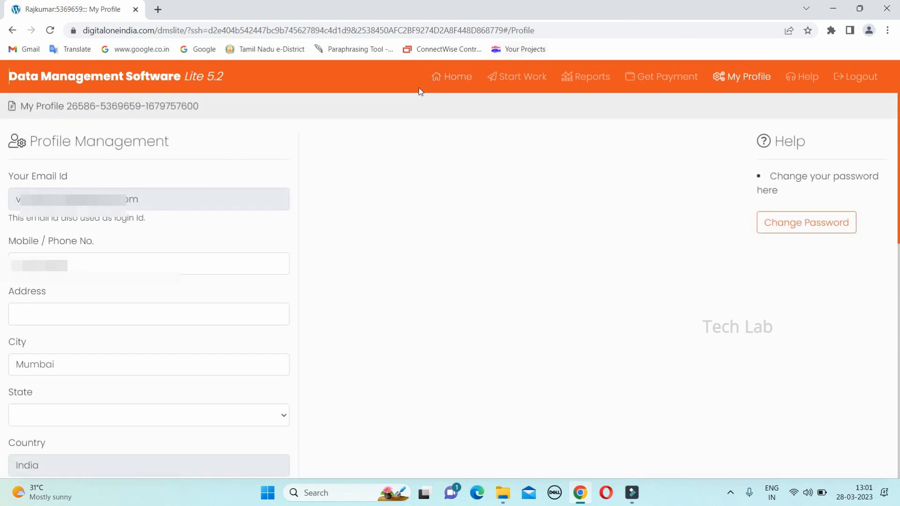
click(458, 76)
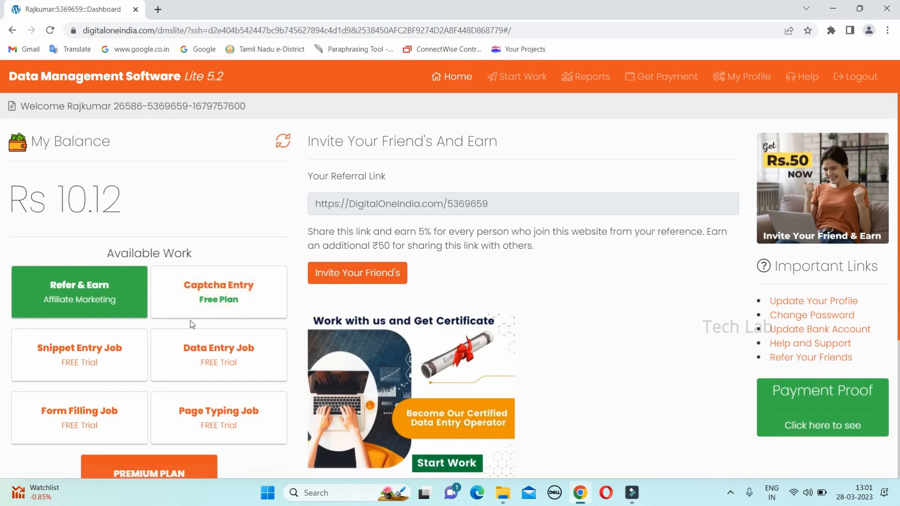
mouse_move(293, 310)
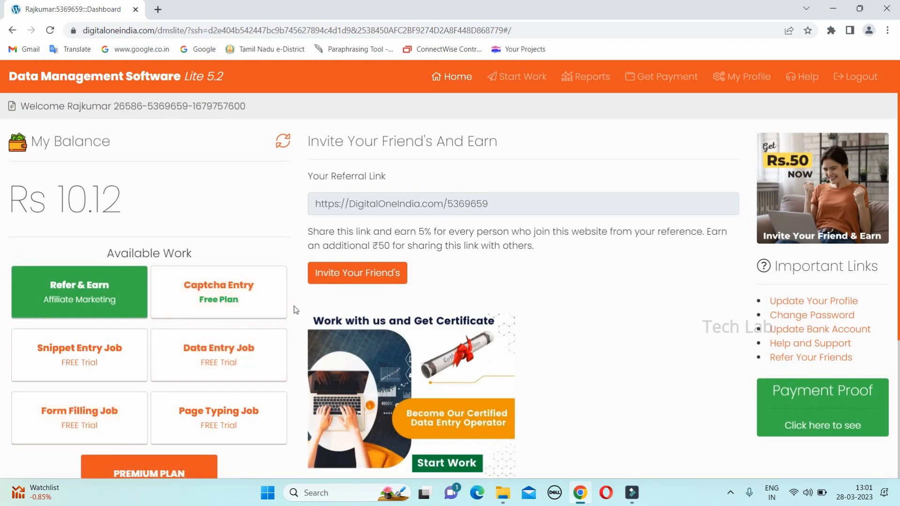
mouse_move(636, 90)
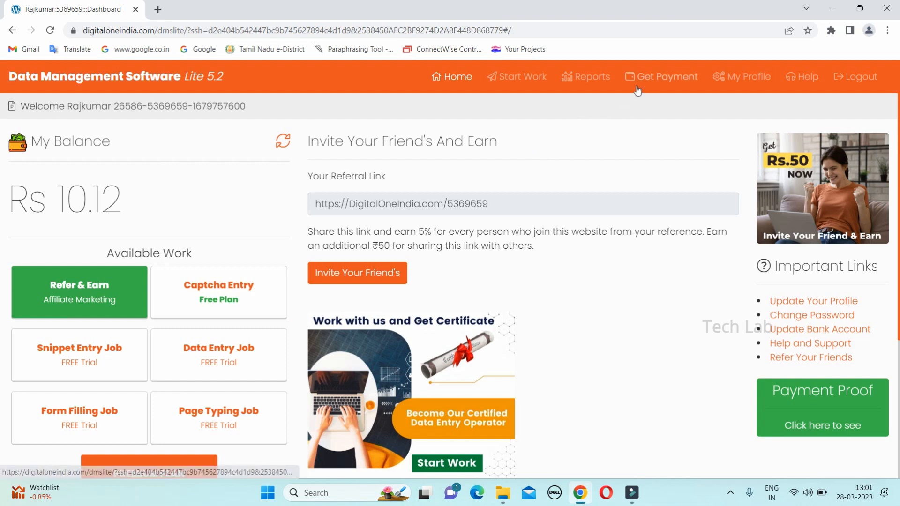
- Reopen the Start Work page listing the five jobs
click(521, 77)
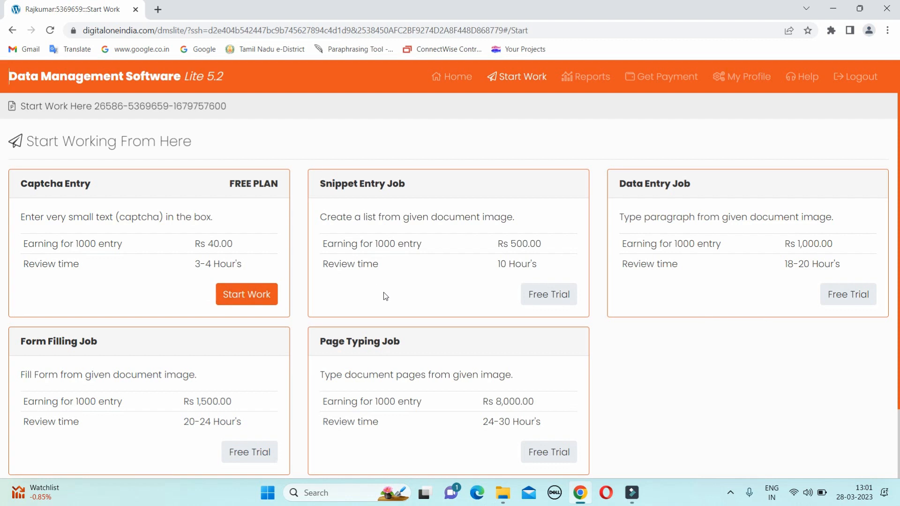
mouse_move(63, 202)
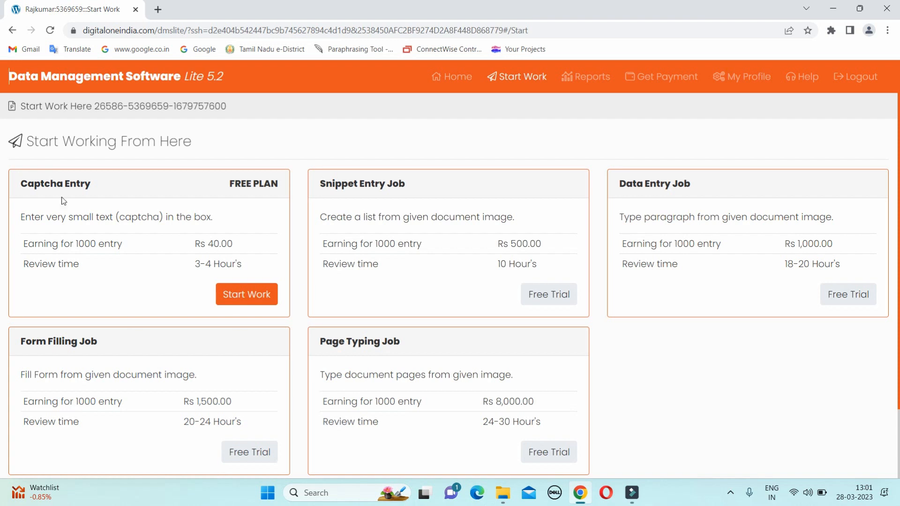